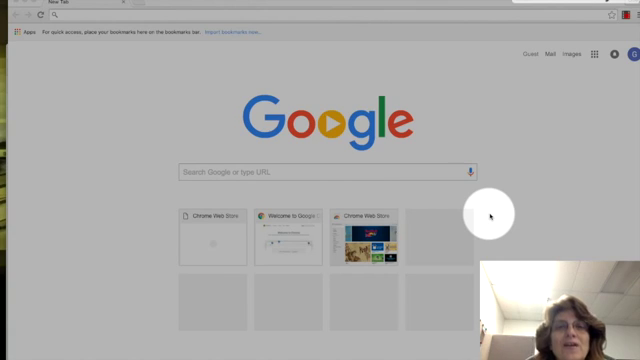
{"action": "mouse_move", "coordinate": [388, 52]}
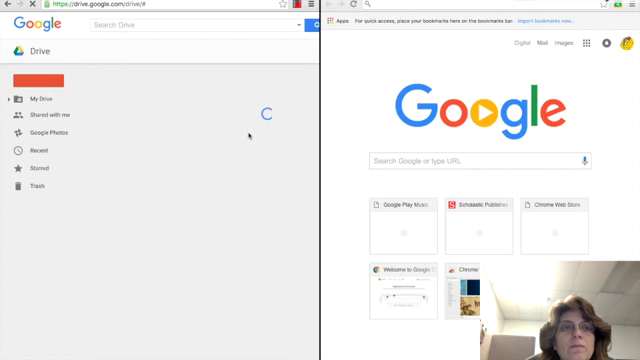
Switch the left-hand window from Drive toward the Classroom page for Mrs. Daniel's Practice Class
{"action": "left_click", "coordinate": [36, 98]}
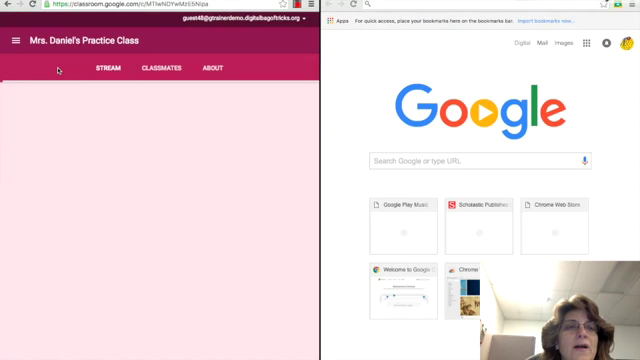
Go from the practice class to the Share to Classroom page in the Chrome Web Store
{"action": "left_click", "coordinate": [100, 72]}
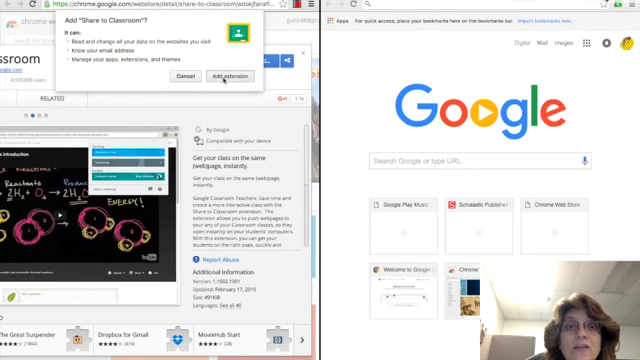
Confirm adding the Share to Classroom extension to Chrome
{"action": "left_click", "coordinate": [228, 78]}
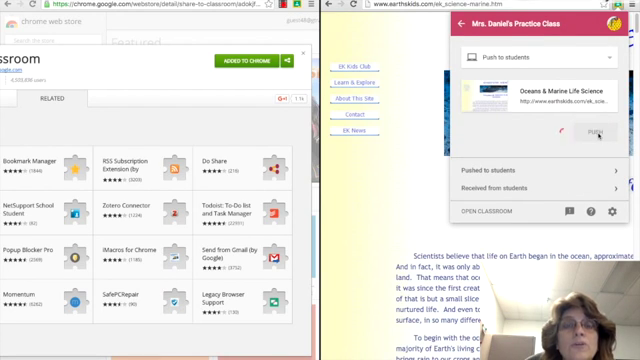
Push the ocean article webpage to the students of Mrs. Daniel's Practice Class
{"action": "left_click", "coordinate": [596, 130]}
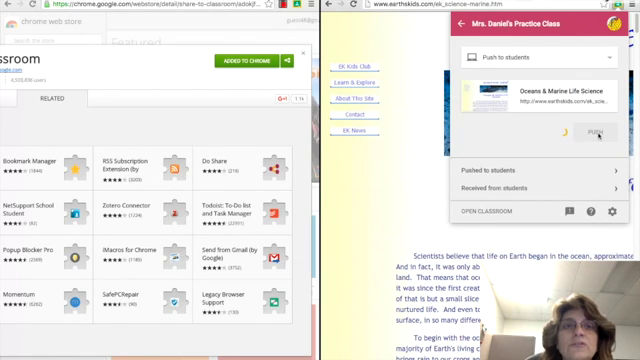